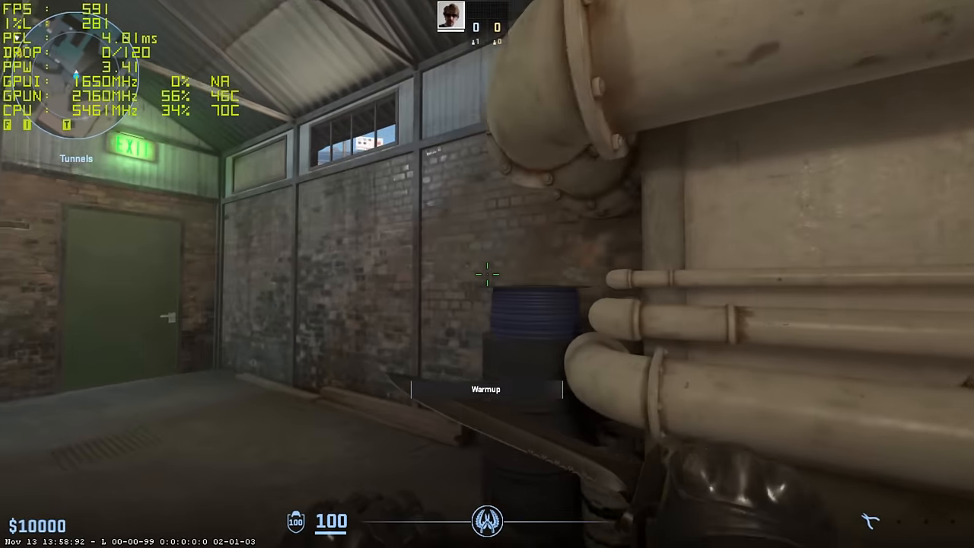
mouse_move(487, 274)
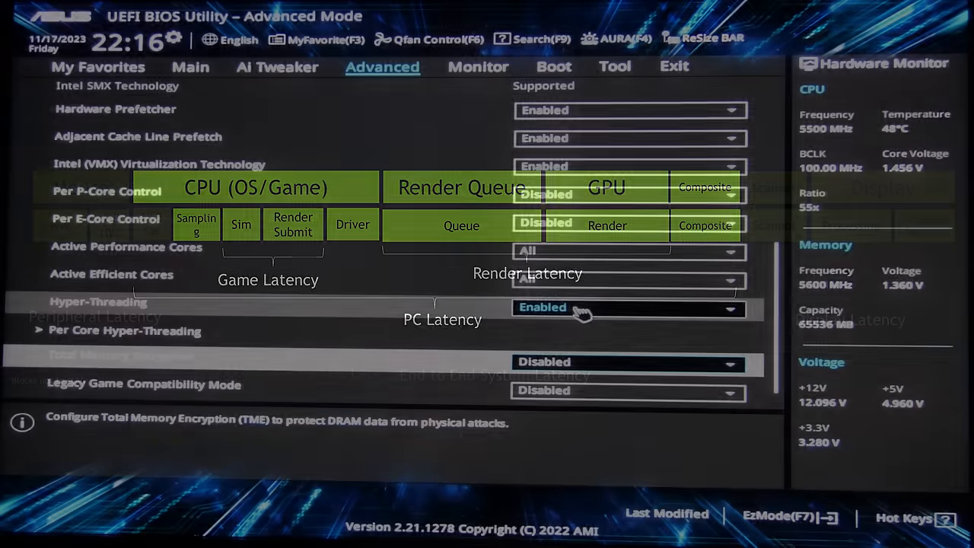
Change the Display Mode dropdown in the Video settings to Fullscreen Windowed
click(624, 279)
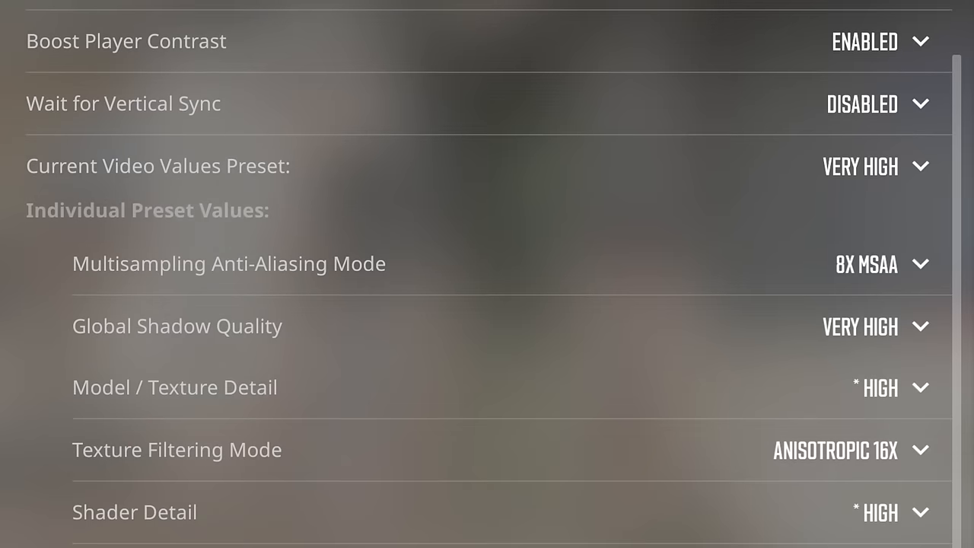
scroll(down, 3)
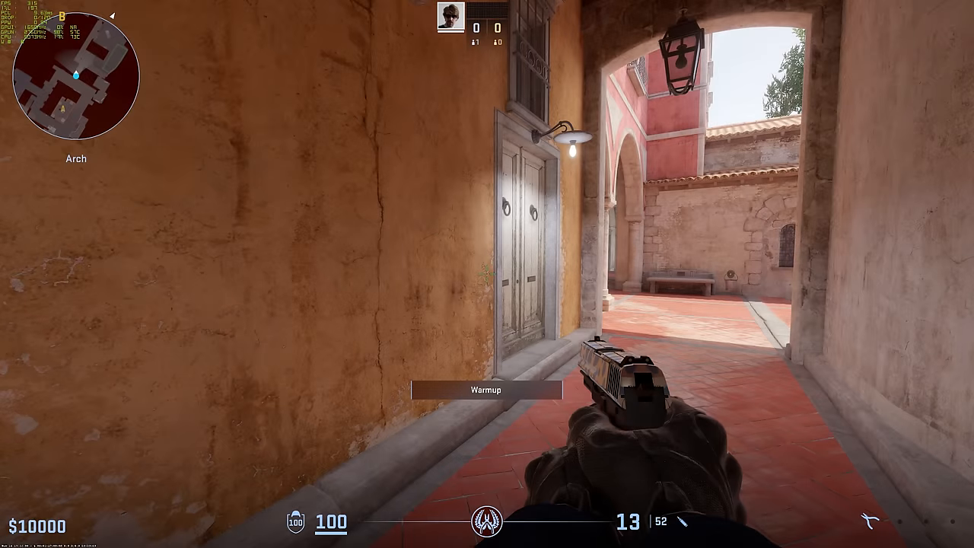
key(Escape)
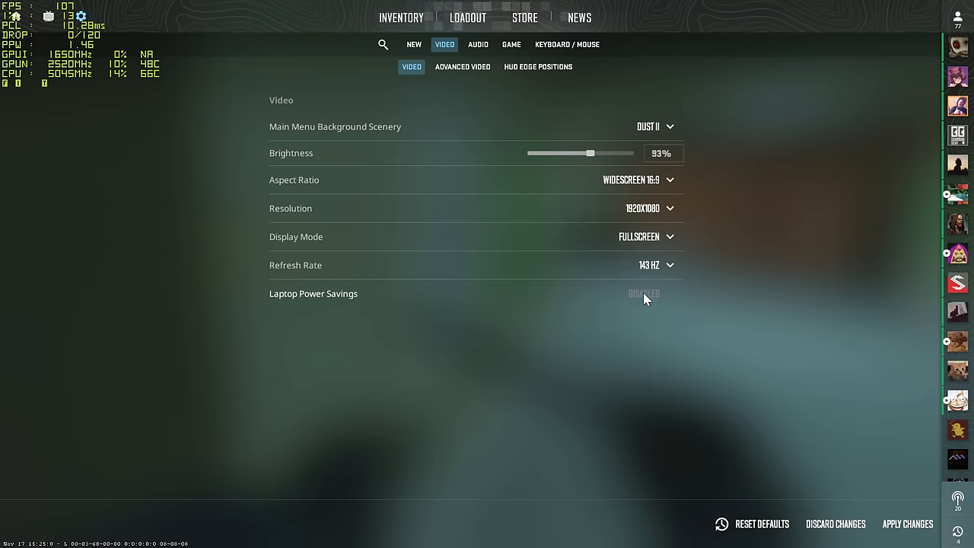
click(646, 237)
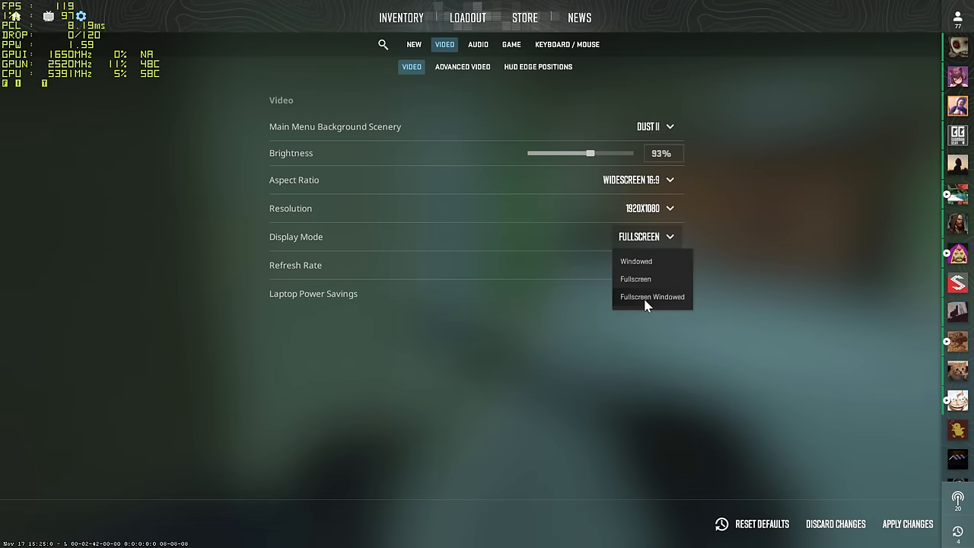
click(636, 261)
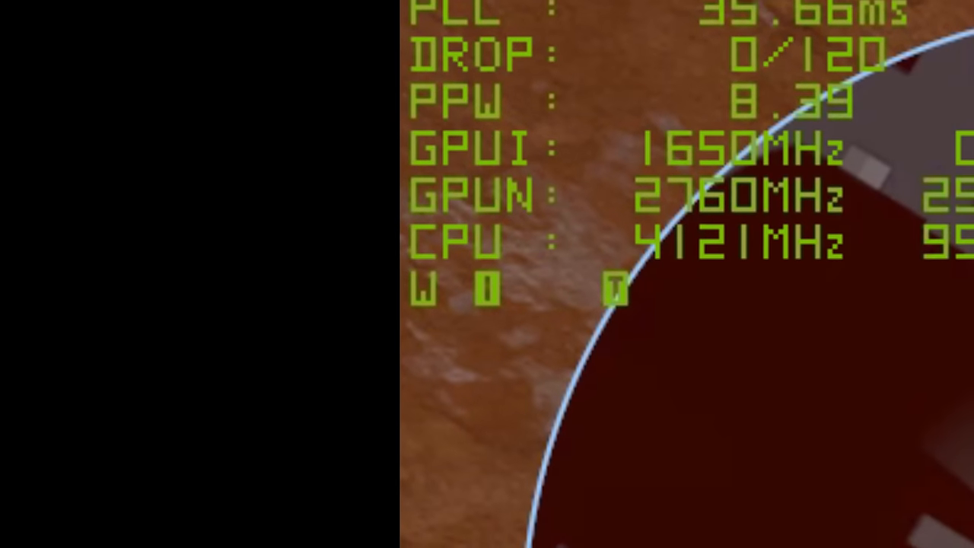